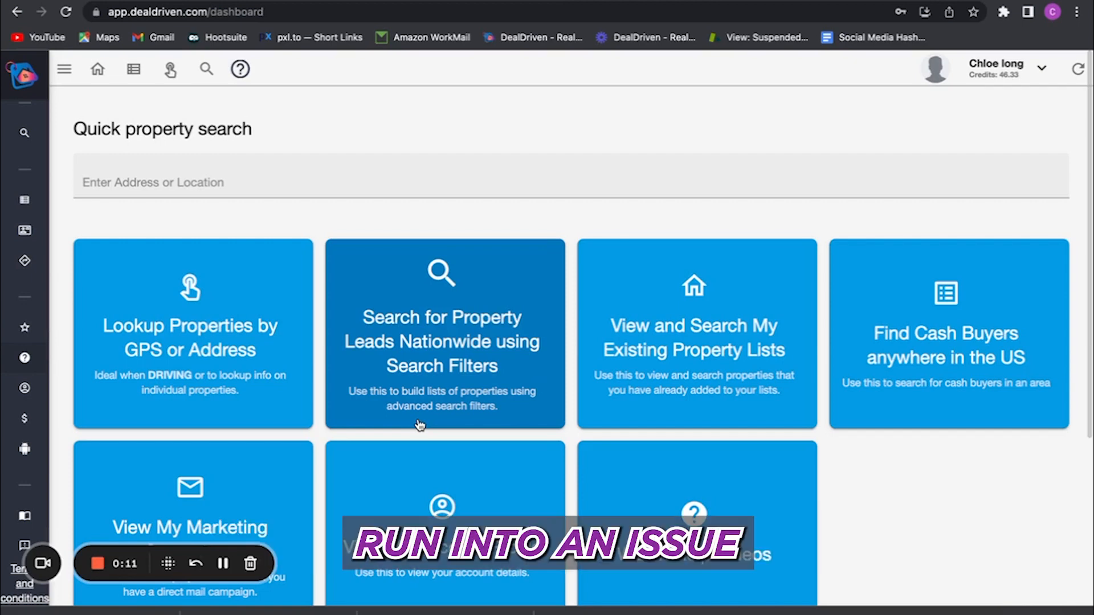
- Show the help menu listing onboarding video, training videos, guided tour and feature descriptions
{"action": "left_click", "coordinate": [63, 70]}
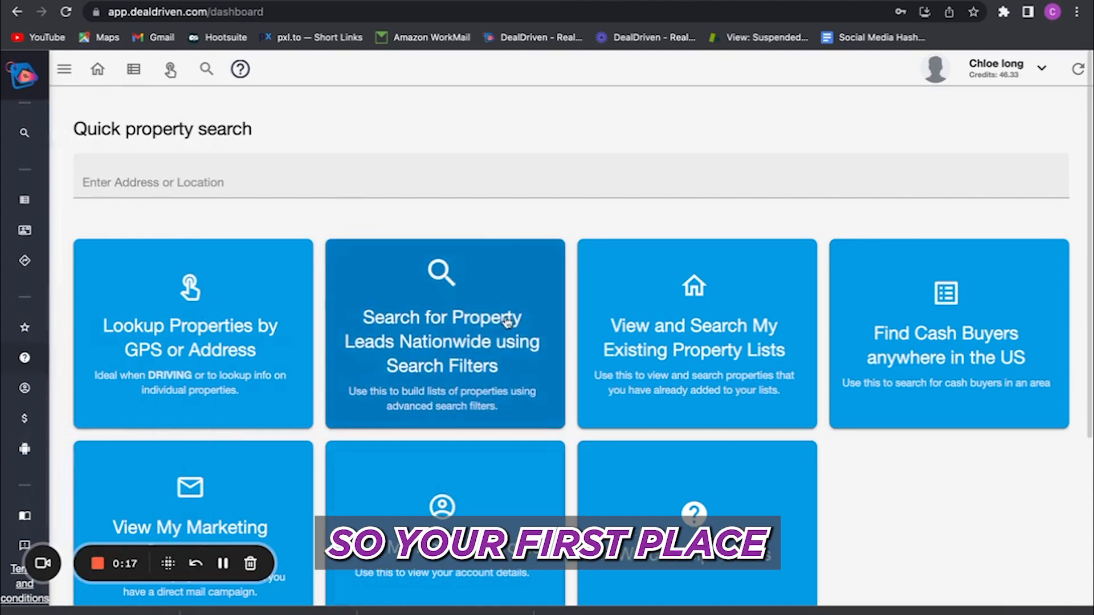
{"action": "mouse_move", "coordinate": [516, 289]}
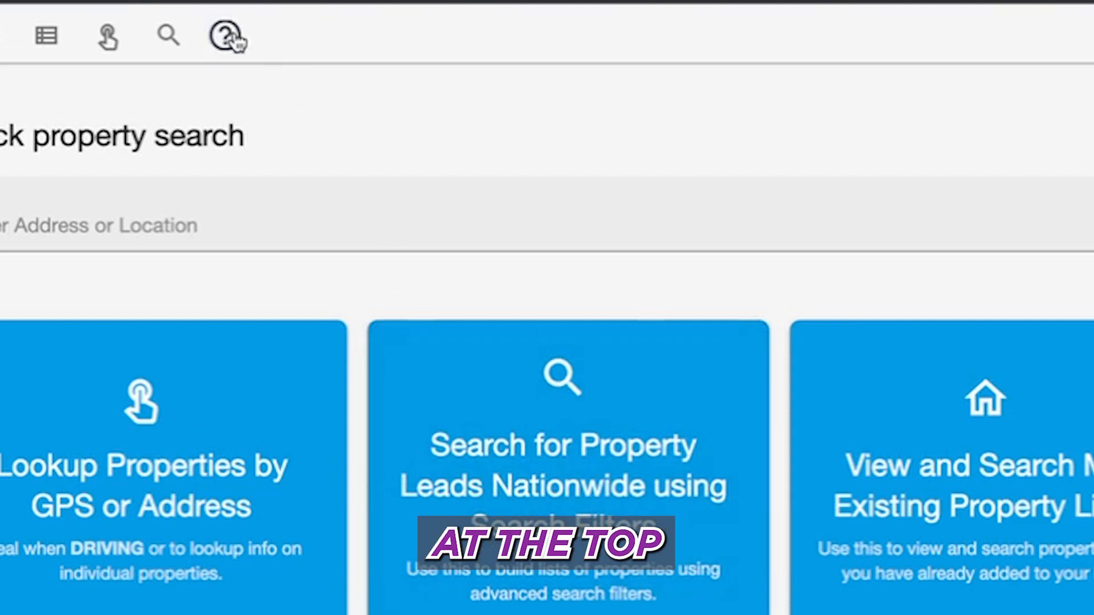
{"action": "left_click", "coordinate": [225, 36]}
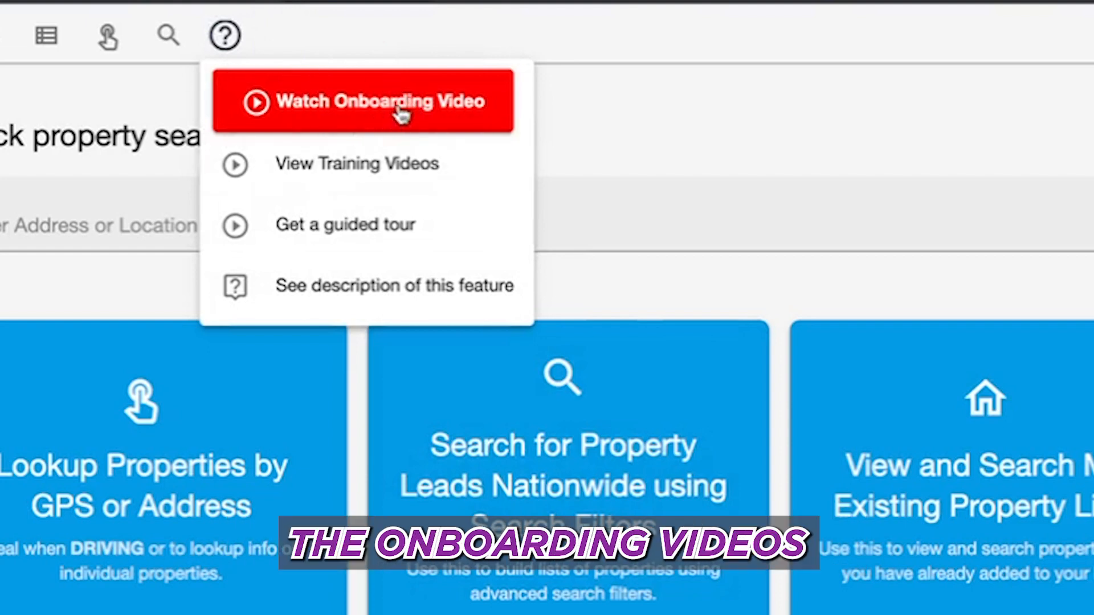
{"action": "mouse_move", "coordinate": [377, 174]}
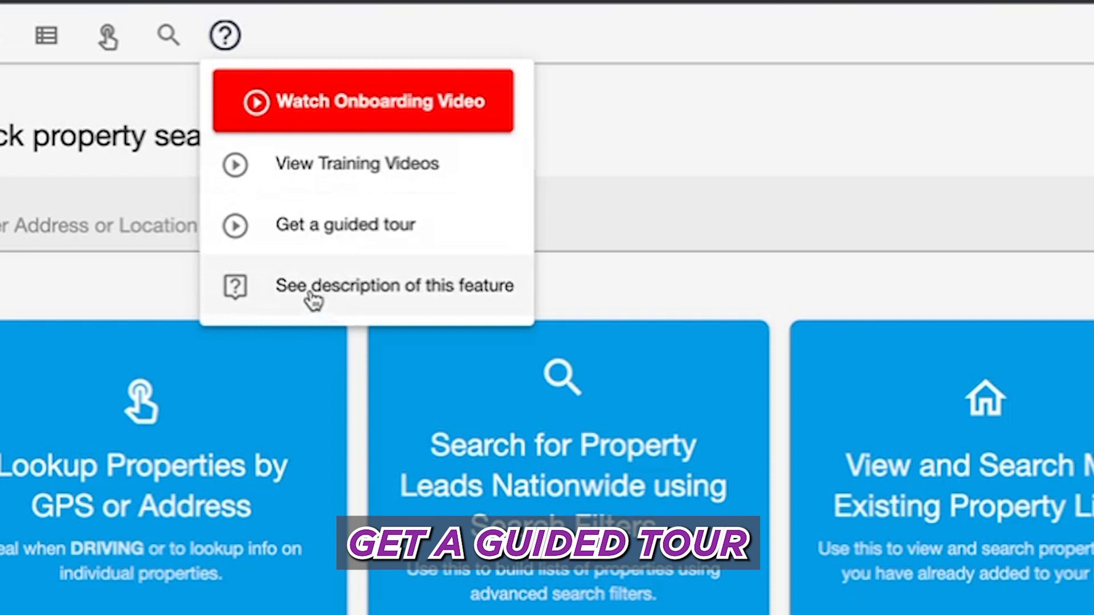
{"action": "mouse_move", "coordinate": [433, 314]}
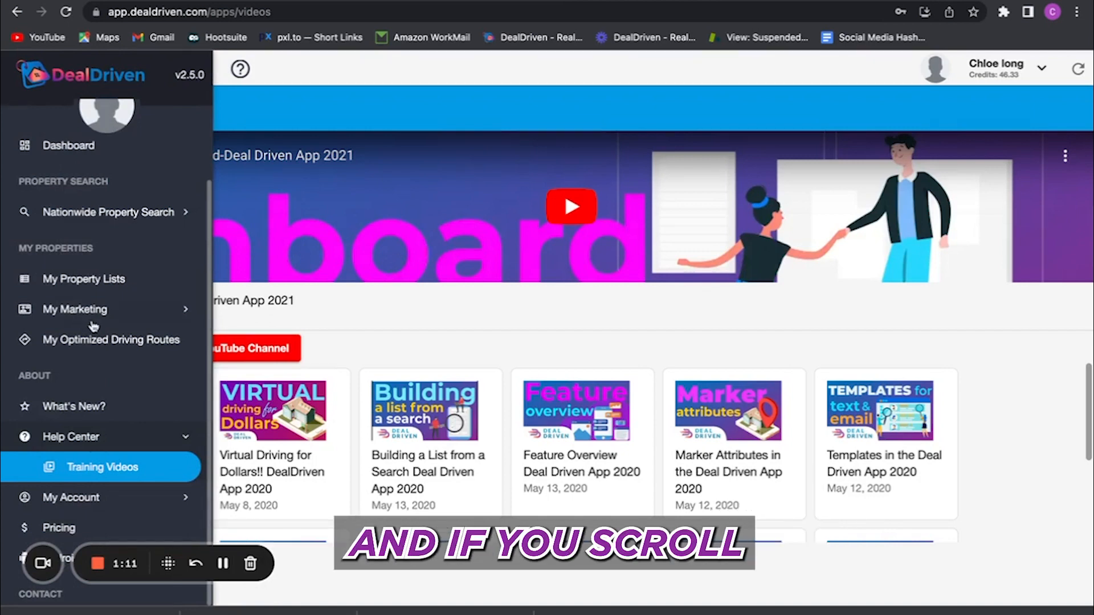
- Scroll the side menu down to the Contact section below the training videos
{"action": "scroll", "scroll_direction": "down", "scroll_amount": 3}
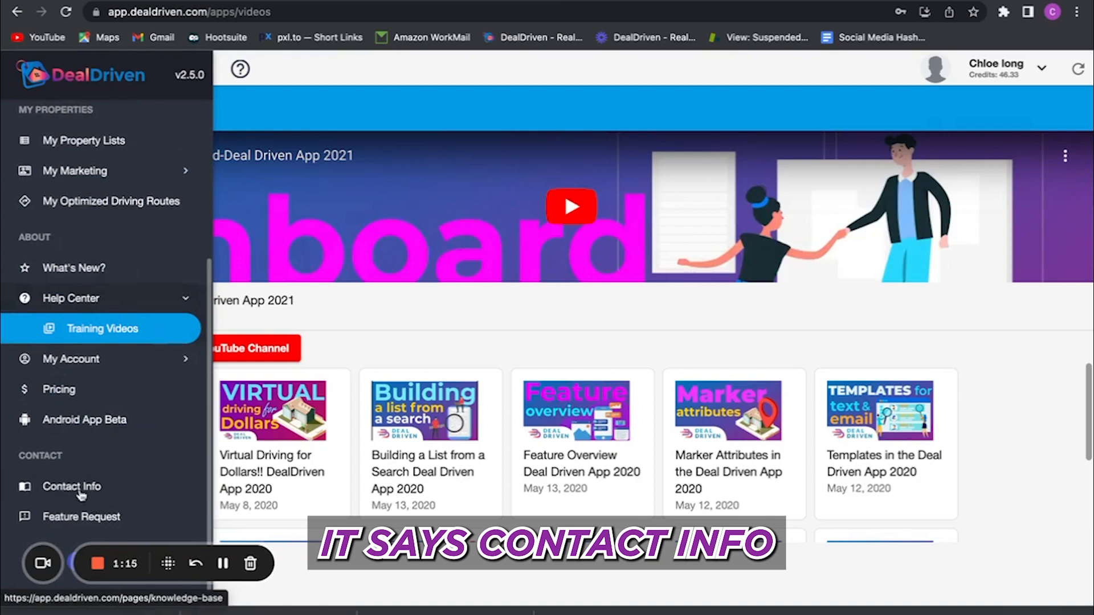
- Go to the 'How can we help?' contact page, then on to the pricing FAQ page
{"action": "left_click", "coordinate": [70, 486]}
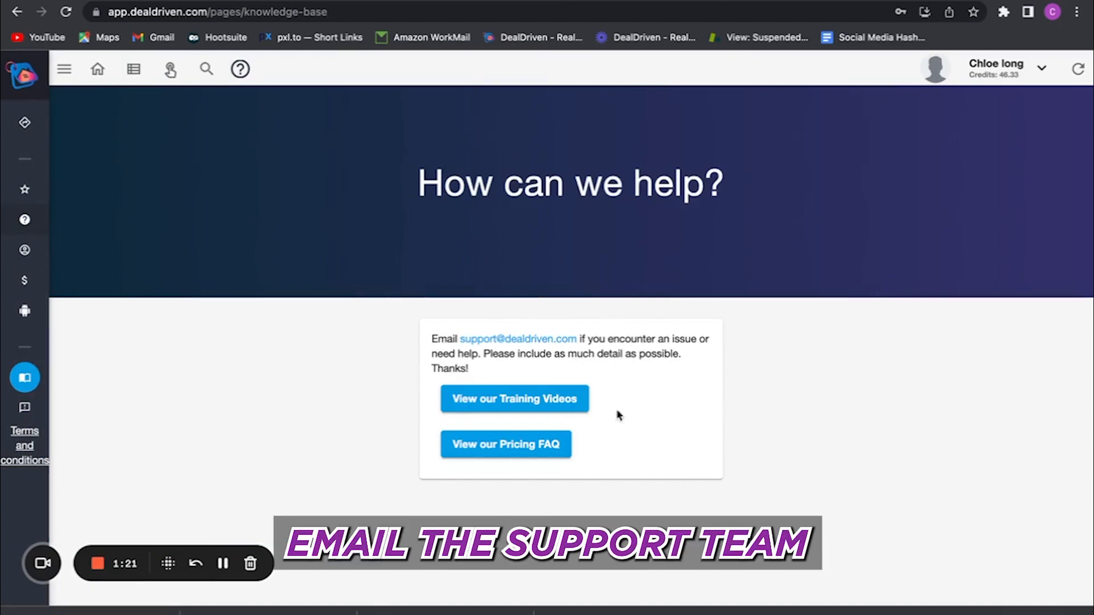
{"action": "mouse_move", "coordinate": [499, 340]}
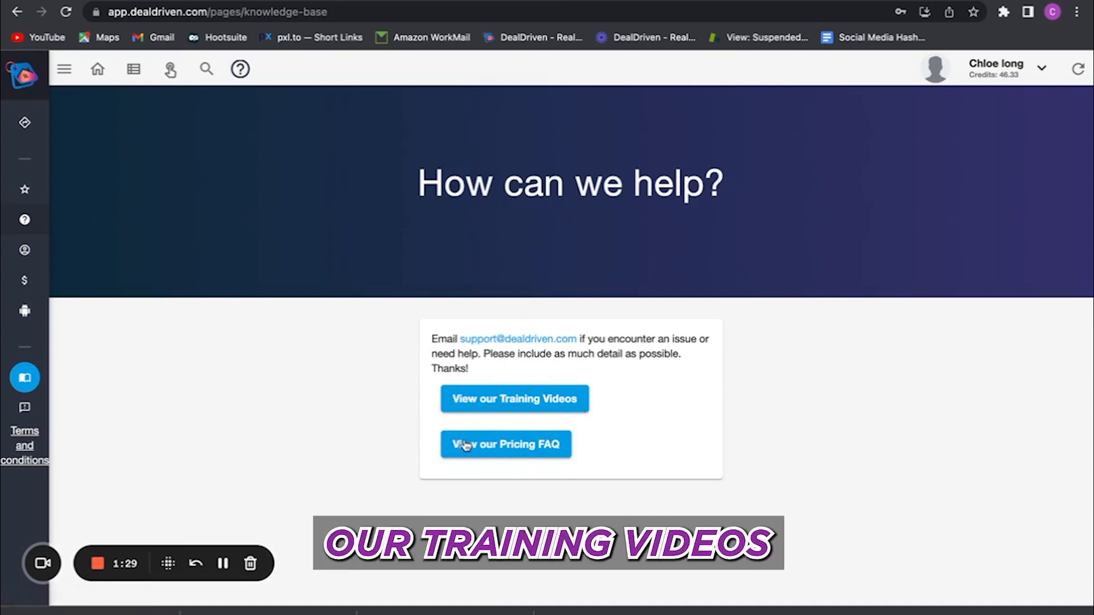
{"action": "left_click", "coordinate": [505, 445]}
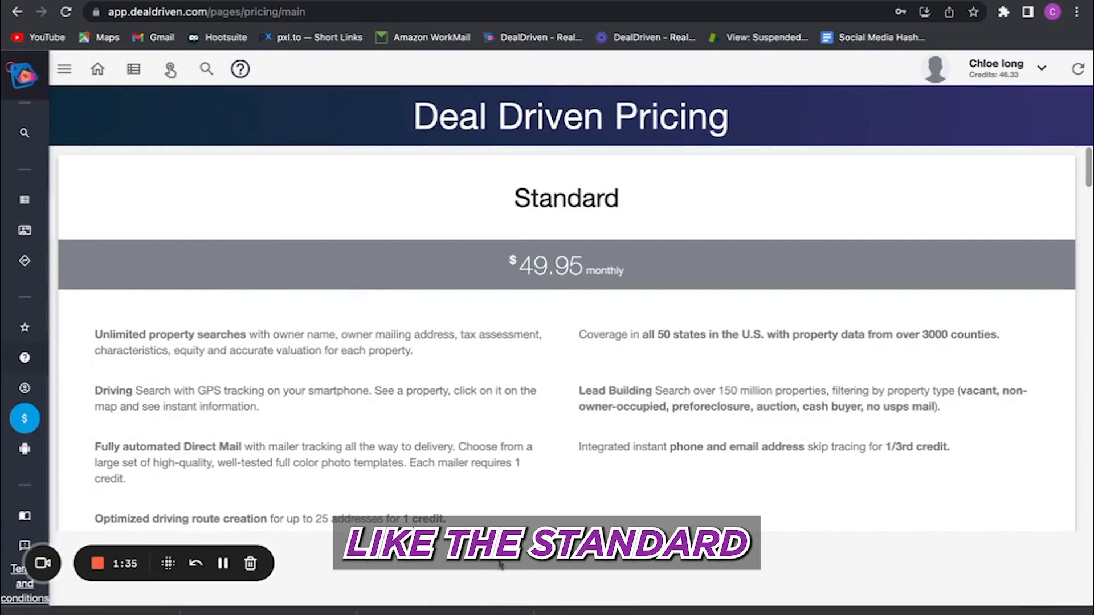
- Scroll the pricing page to the Lead Builder Pro/Elite add-ons and skip-trace FAQs
{"action": "scroll", "scroll_direction": "down", "scroll_amount": 3}
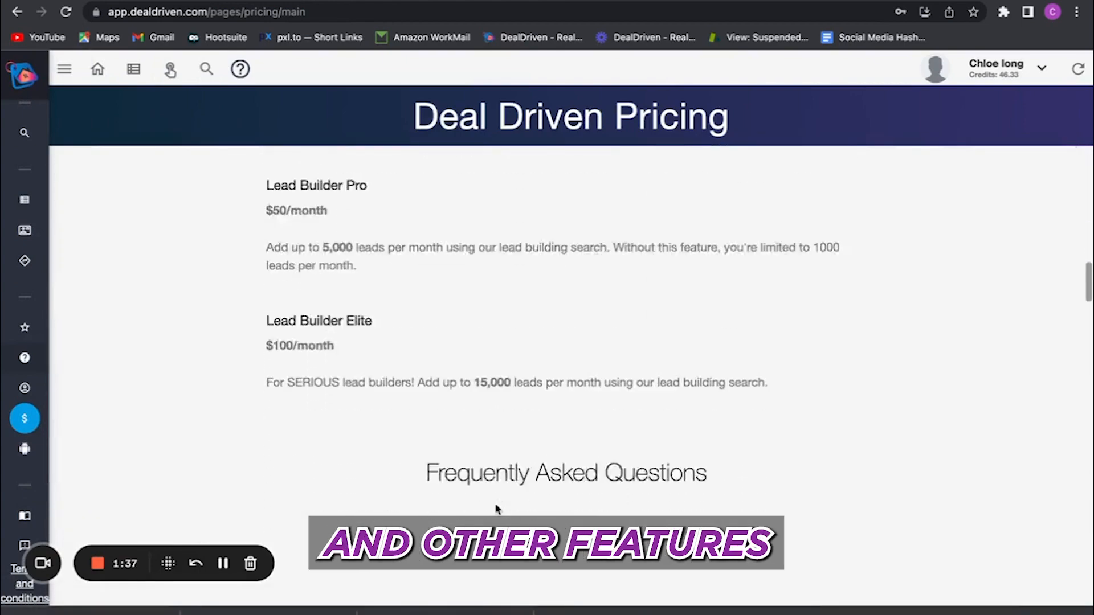
{"action": "scroll", "scroll_direction": "down", "scroll_amount": 3}
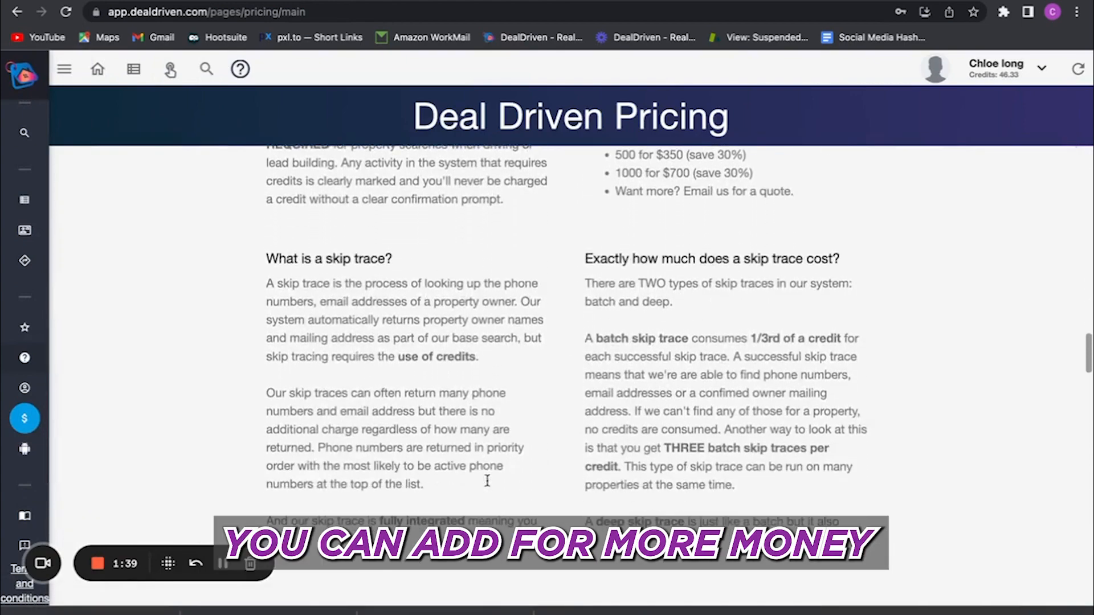